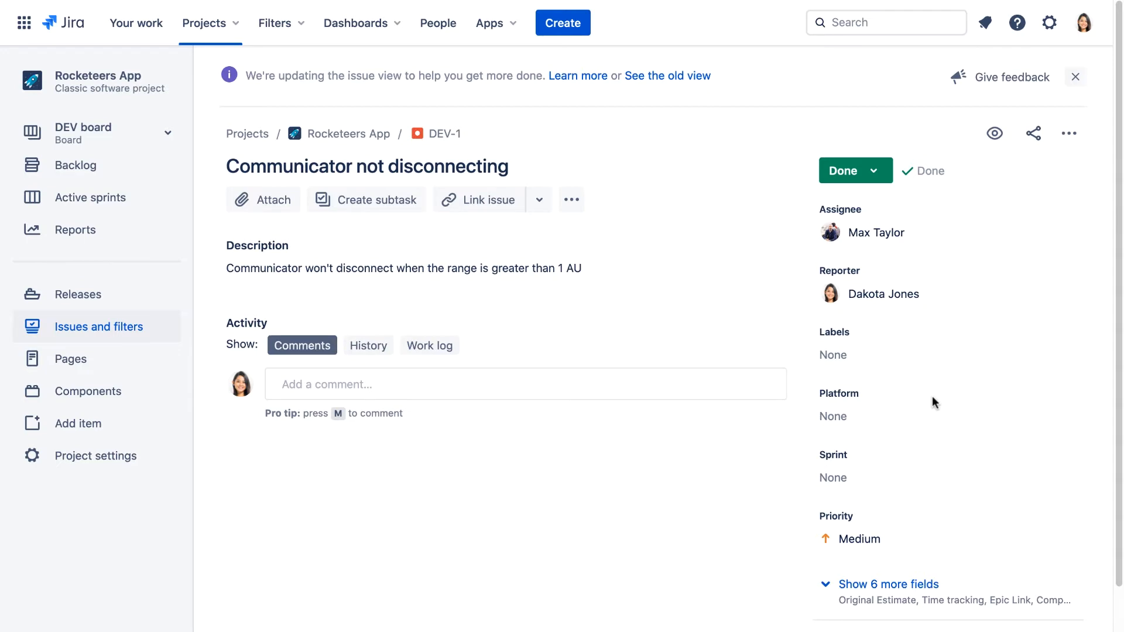
Reach the Notification helper admin page by searching 'notificat' in Find Actions.
{"action": "key", "text": "."}
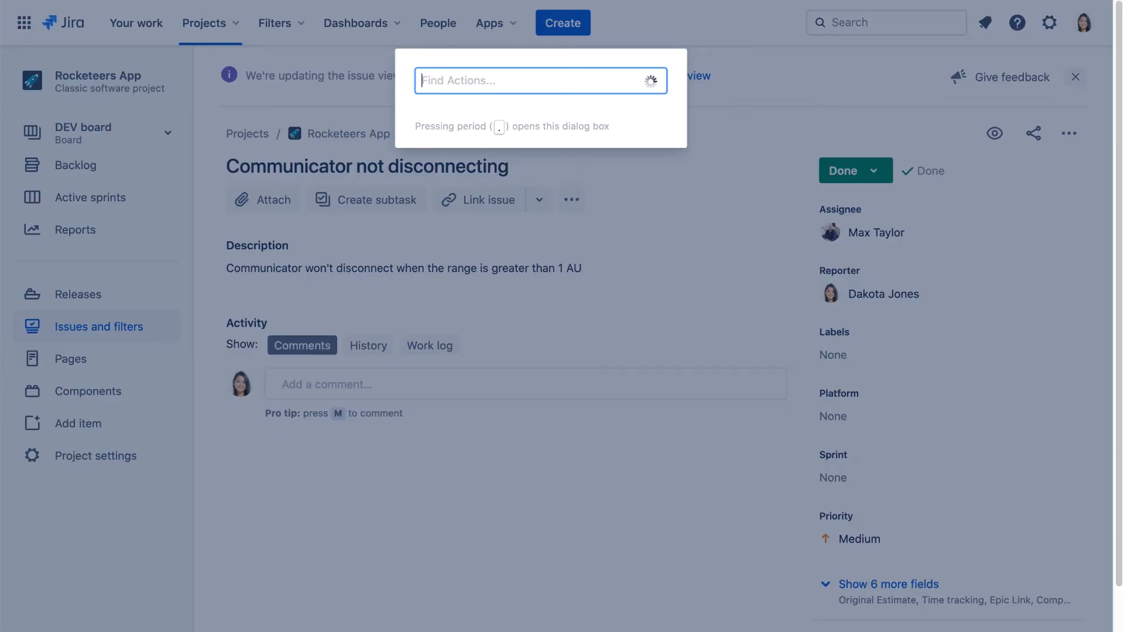
{"action": "type", "text": "notifi"}
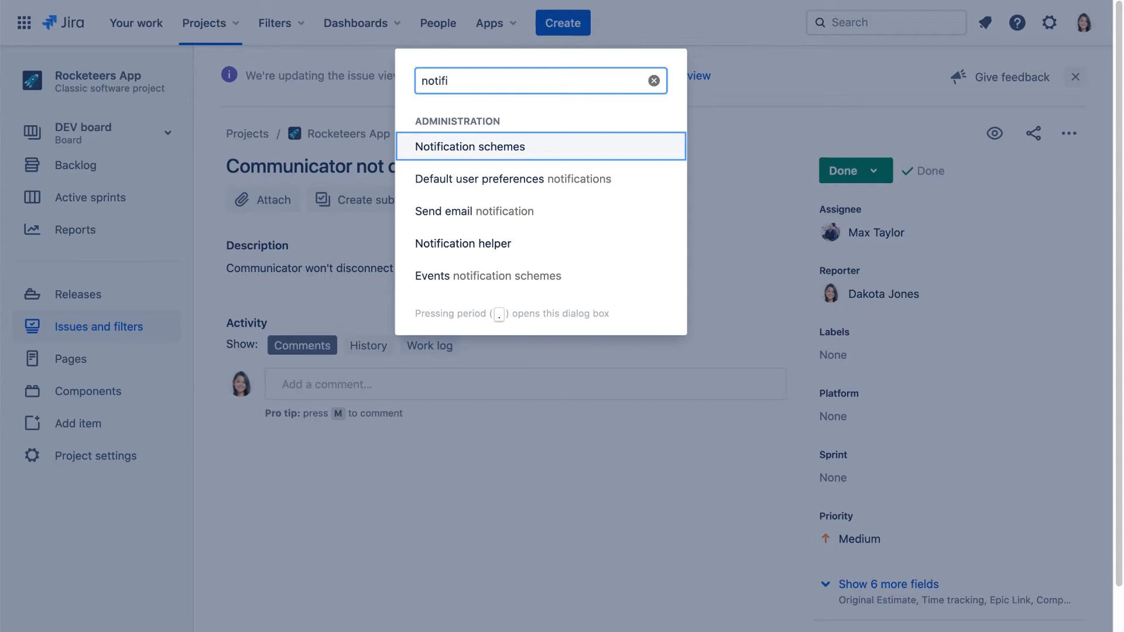
{"action": "type", "text": "cat"}
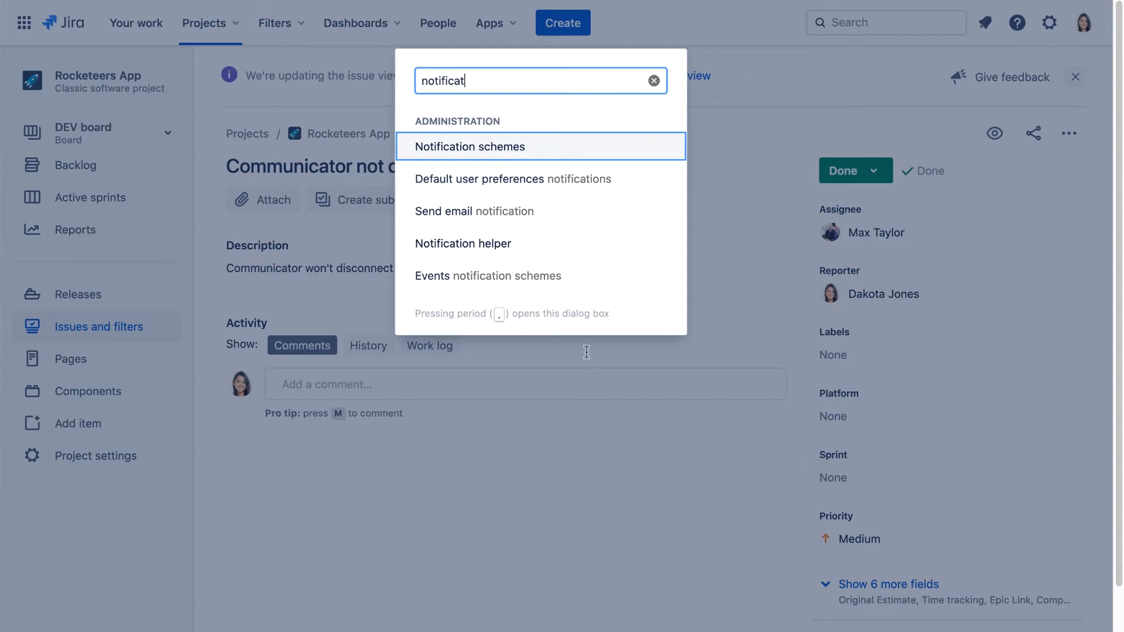
{"action": "left_click", "coordinate": [463, 244]}
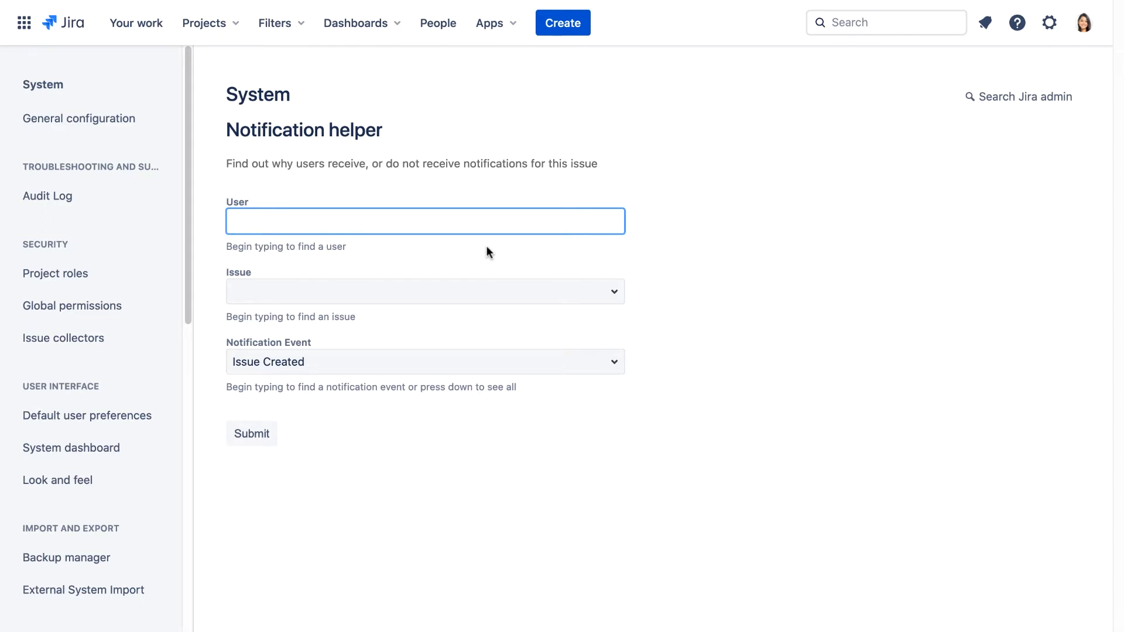
{"action": "left_click", "coordinate": [424, 221]}
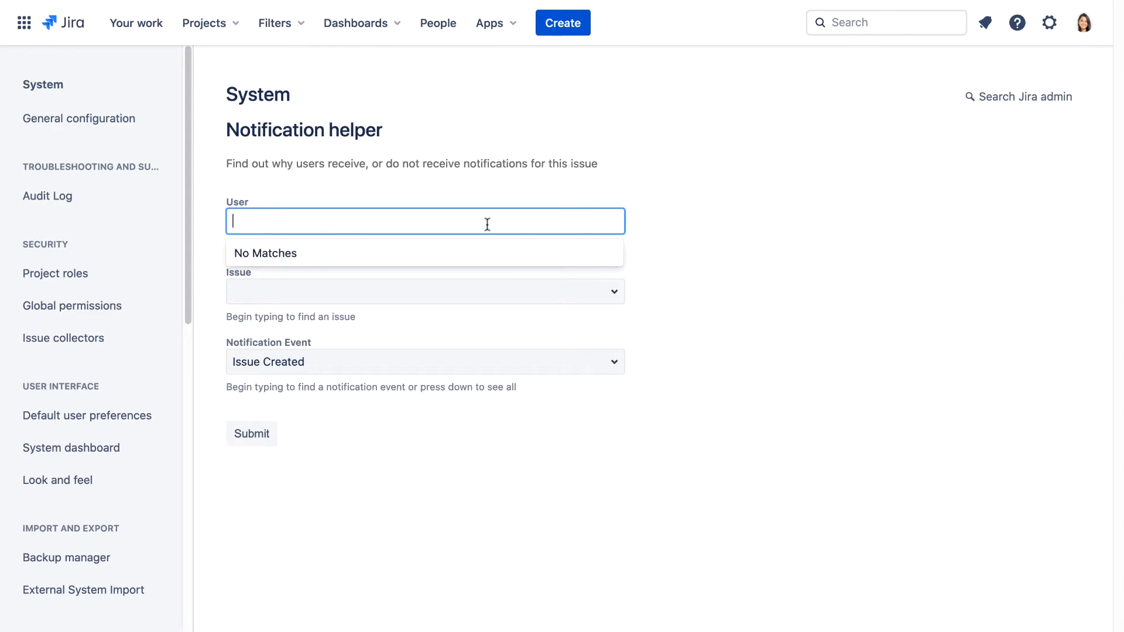
{"action": "type", "text": "dakota"}
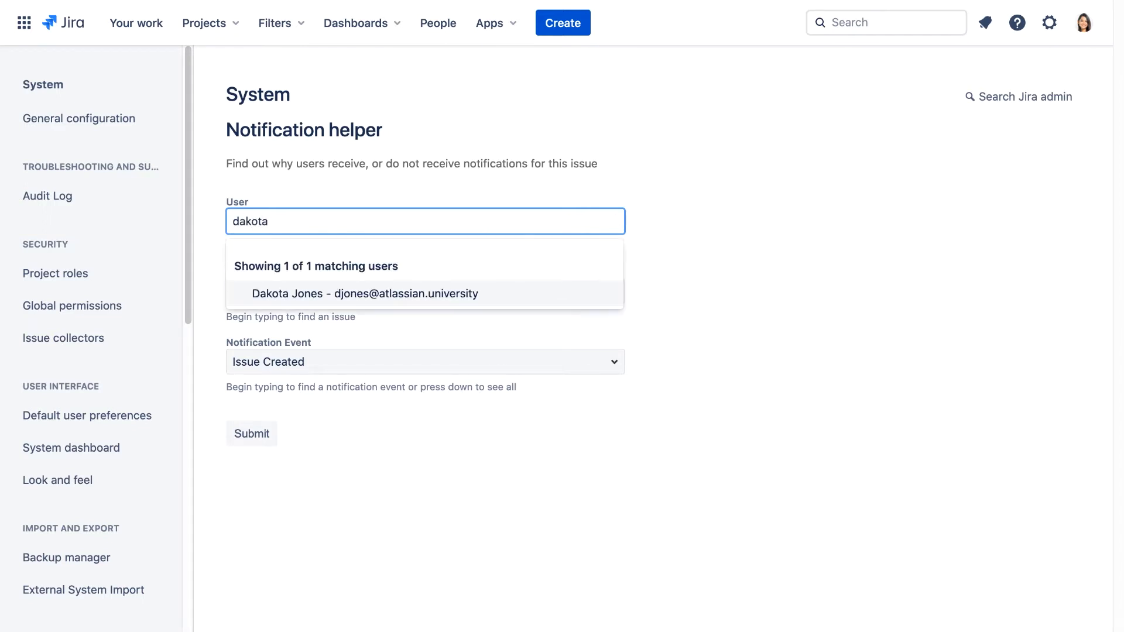
{"action": "left_click", "coordinate": [364, 293]}
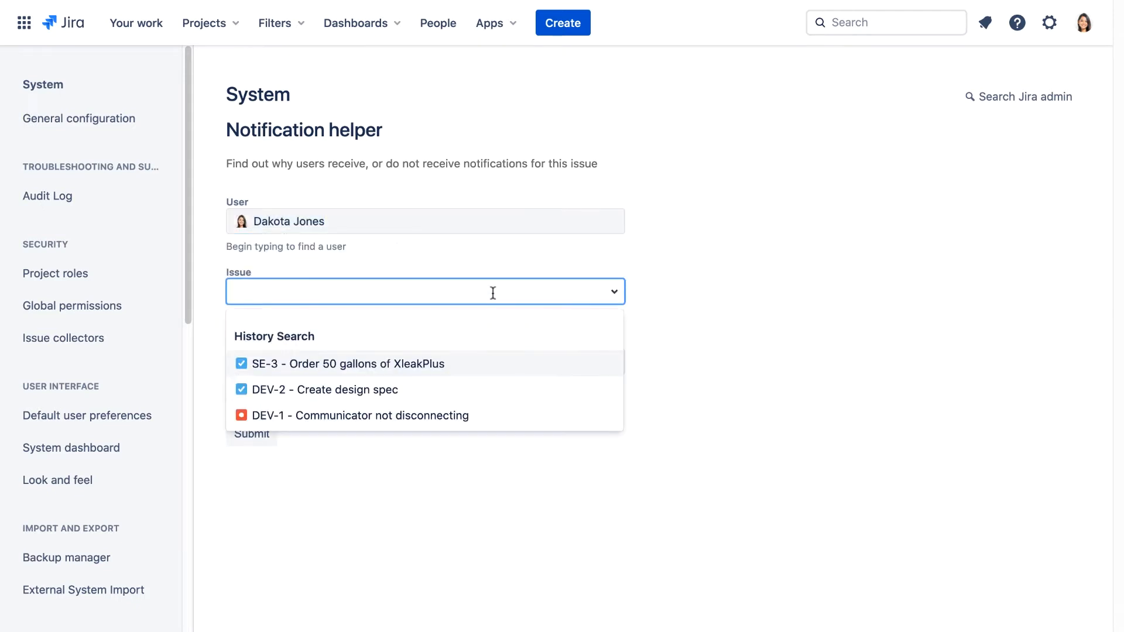
{"action": "mouse_move", "coordinate": [459, 416]}
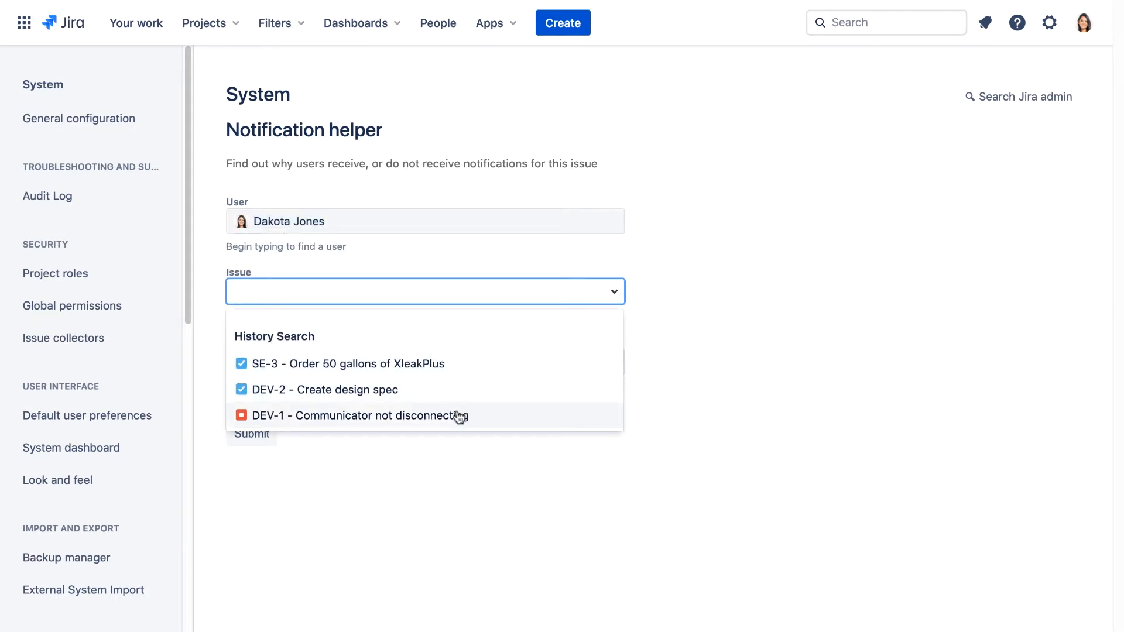
{"action": "left_click", "coordinate": [360, 416]}
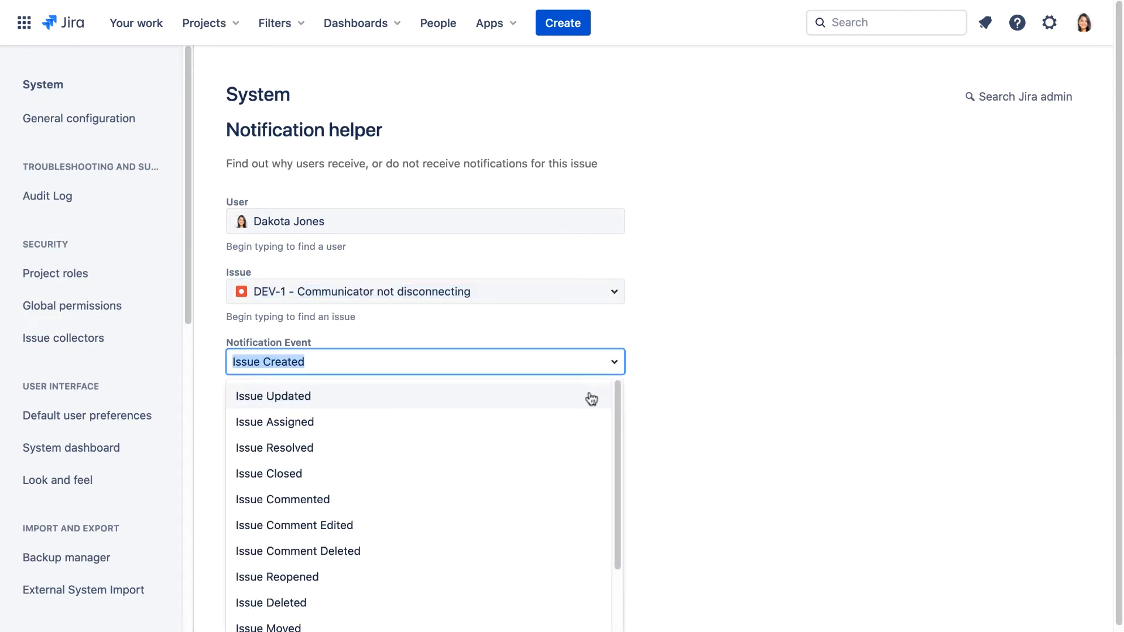
{"action": "left_click", "coordinate": [273, 396]}
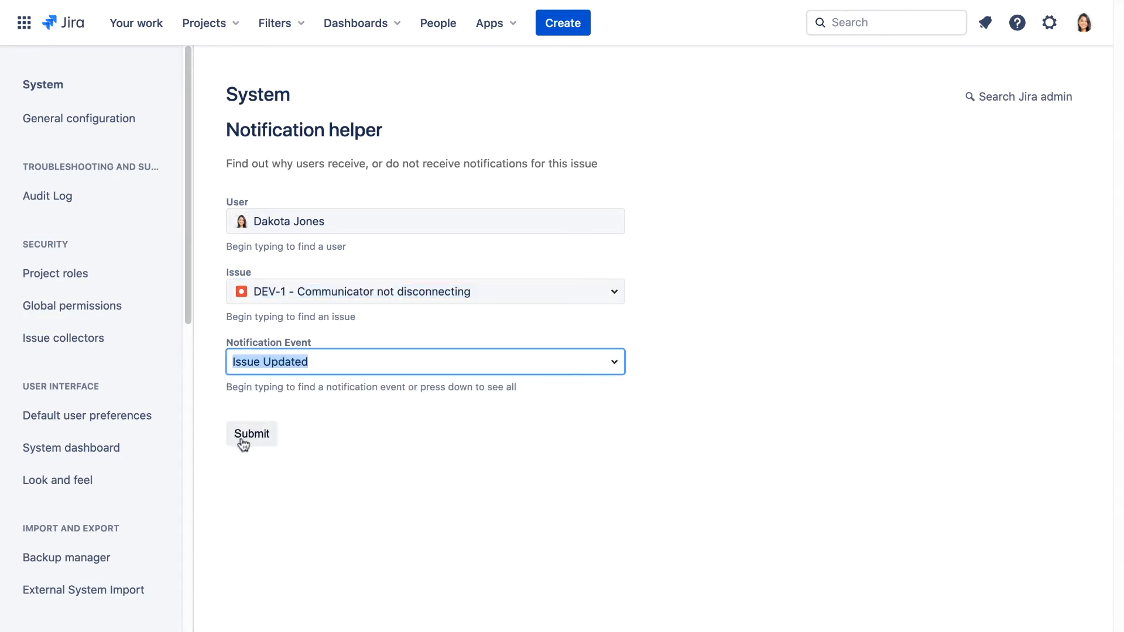
{"action": "left_click", "coordinate": [252, 434]}
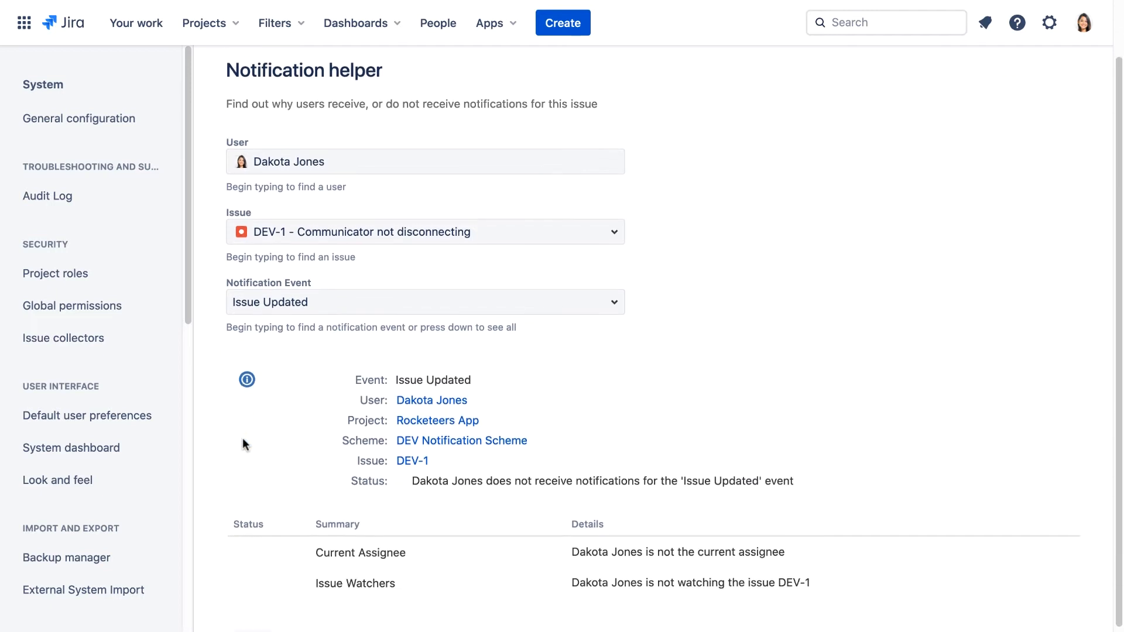
{"action": "scroll", "scroll_direction": "down", "scroll_amount": 3}
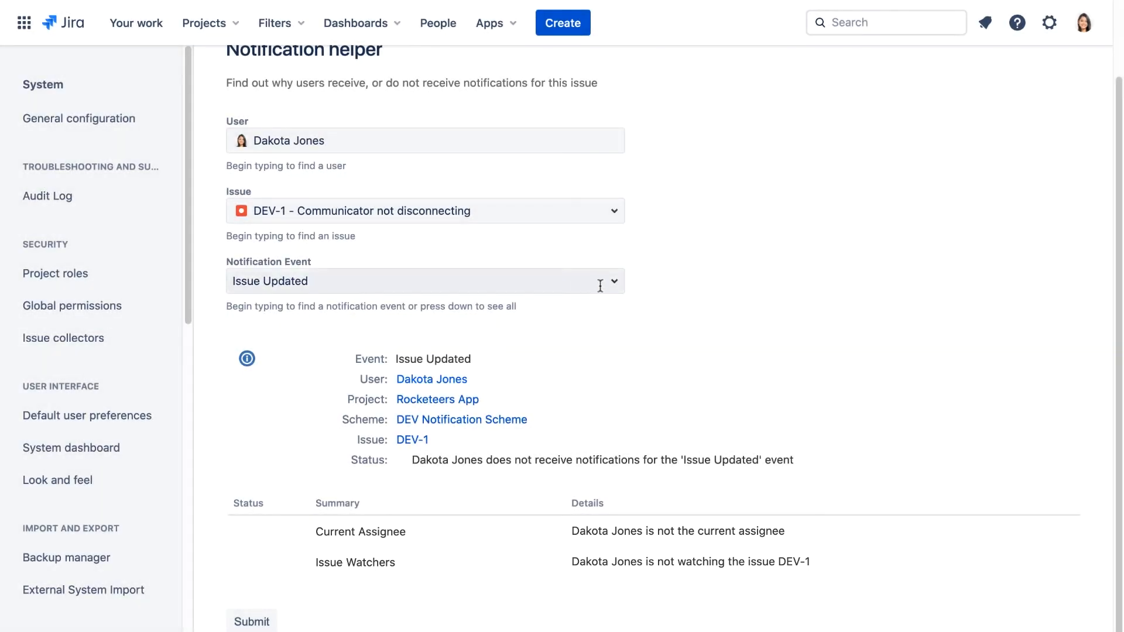
Re-run the check with the event changed to Issue Resolved.
{"action": "left_click", "coordinate": [424, 280]}
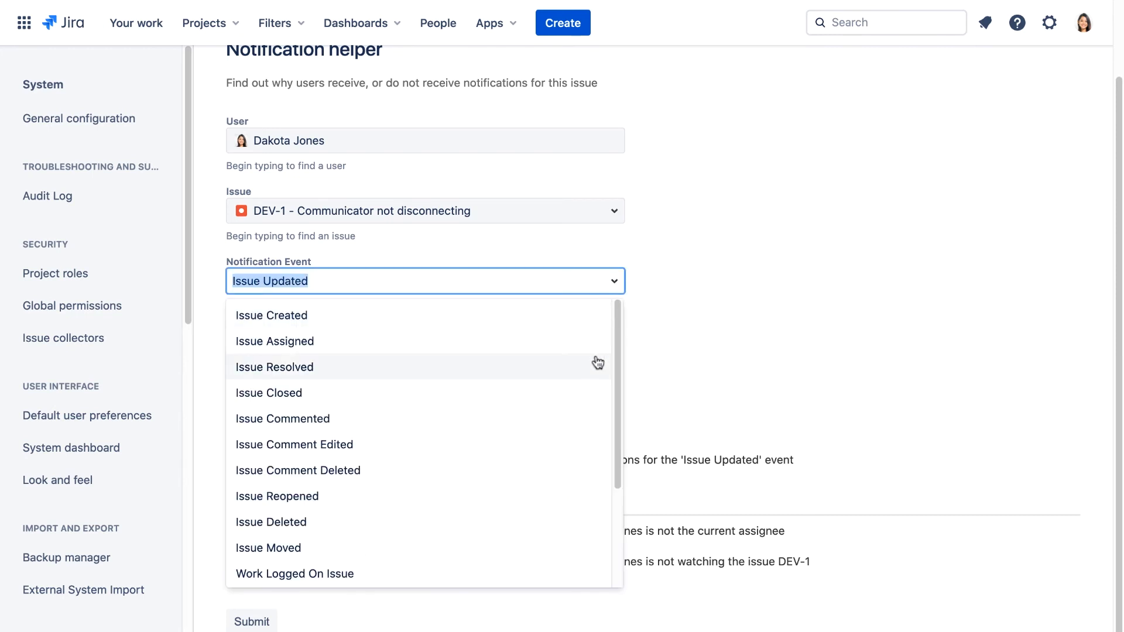
{"action": "left_click", "coordinate": [274, 367]}
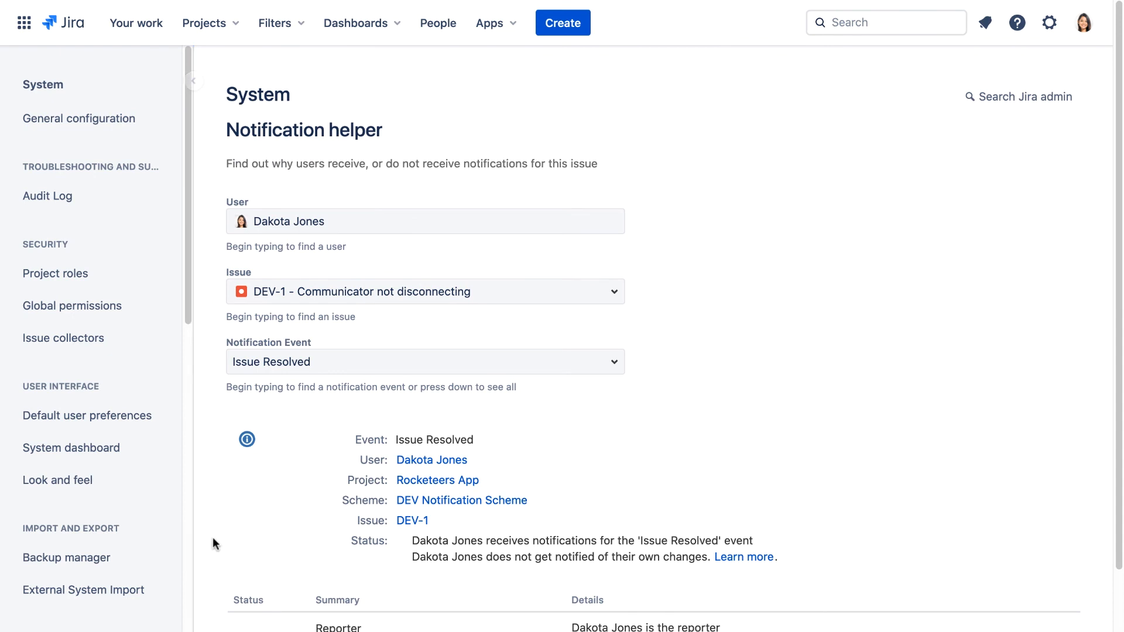
{"action": "mouse_move", "coordinate": [225, 546]}
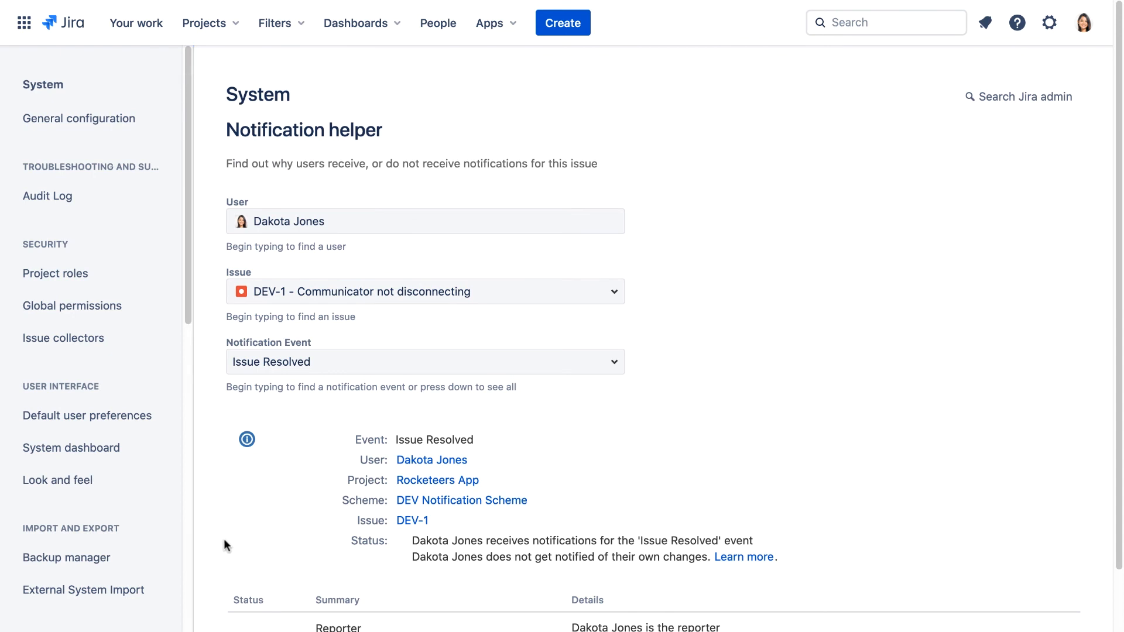